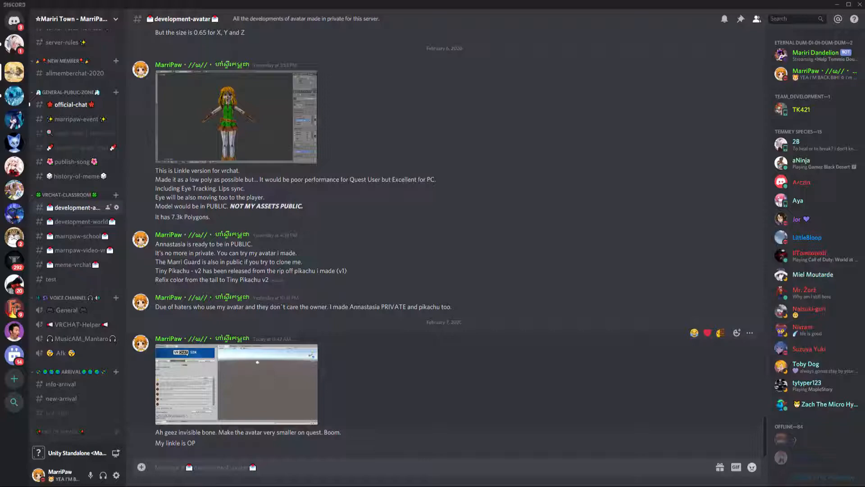
# Open the desktop Linkle folder and load Linkle.blend in Blender.
pyautogui.scroll(-3)
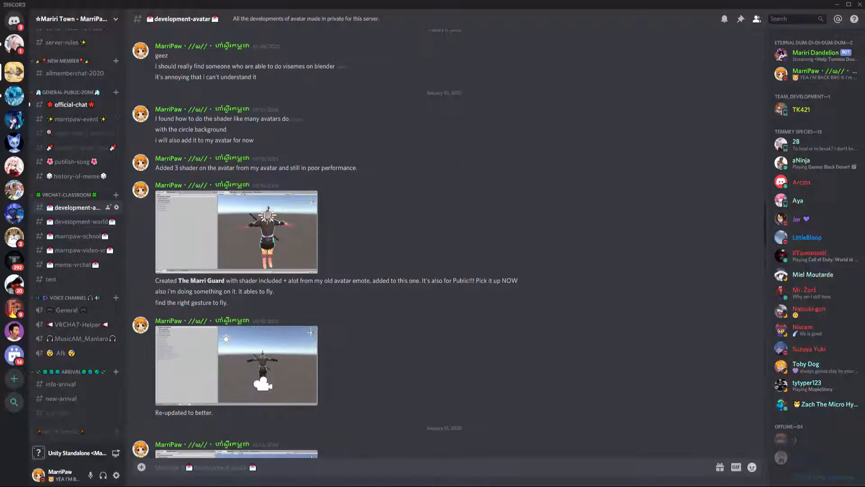
pyautogui.scroll(-3)
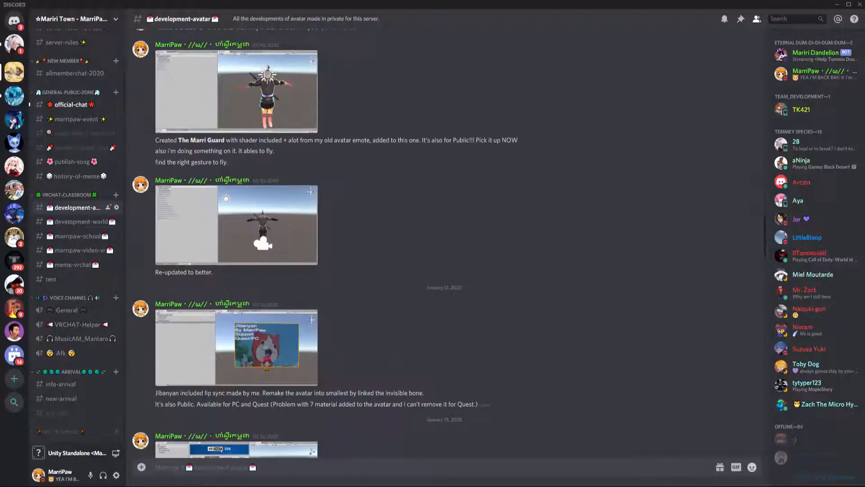
pyautogui.scroll(-3)
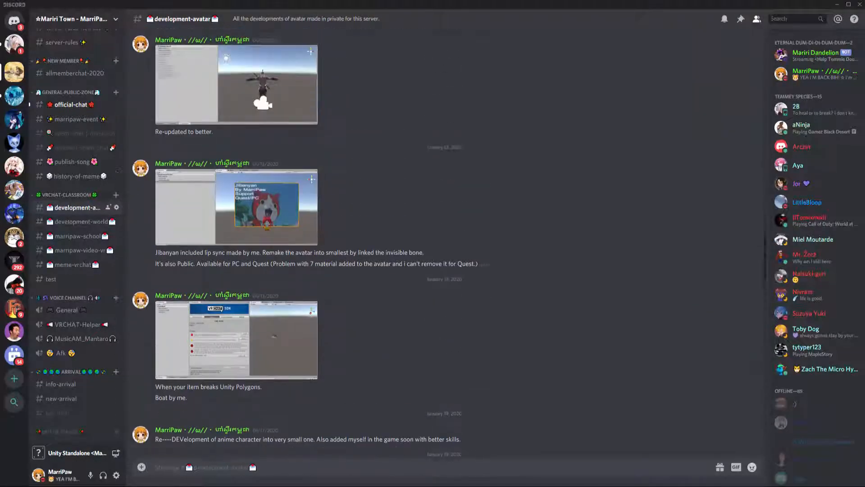
pyautogui.scroll(-3)
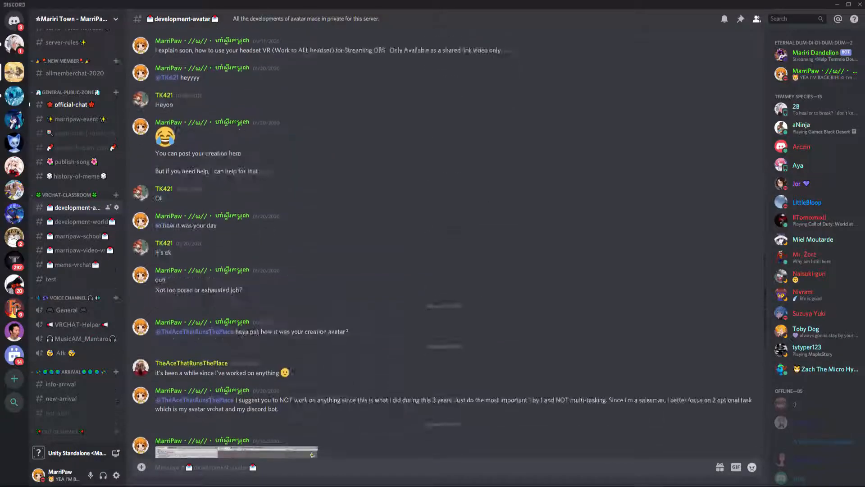
pyautogui.scroll(-3)
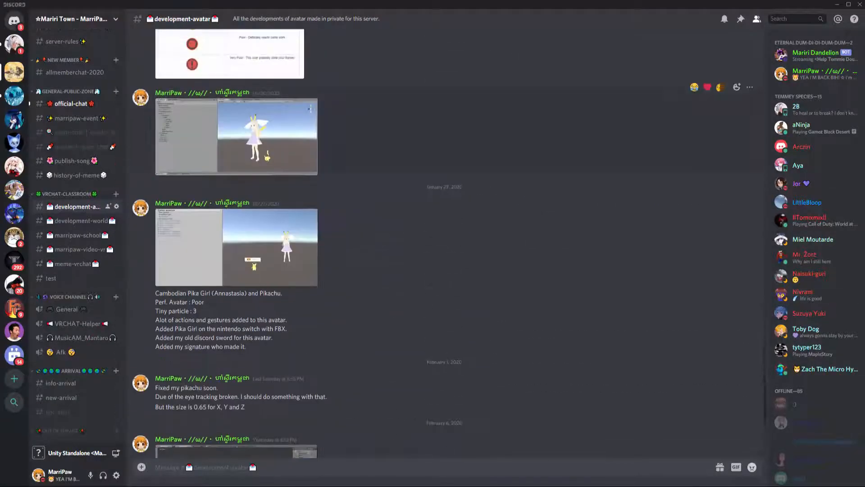
pyautogui.scroll(3)
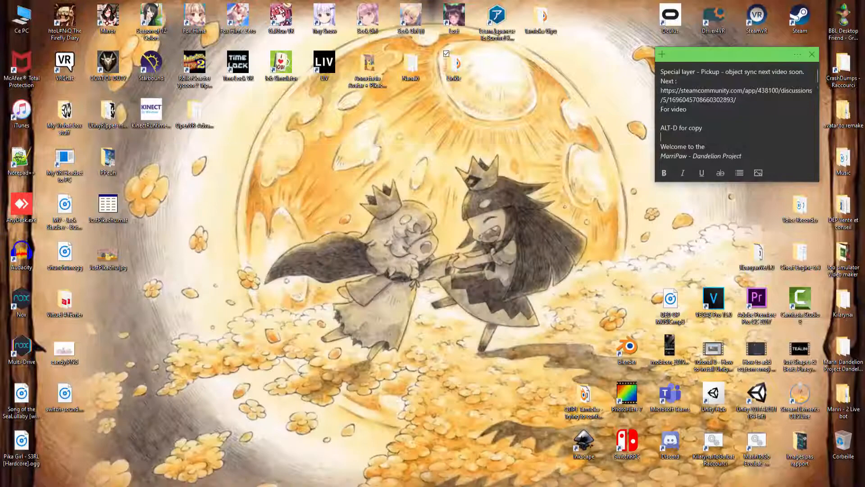
pyautogui.doubleClick(454, 65)
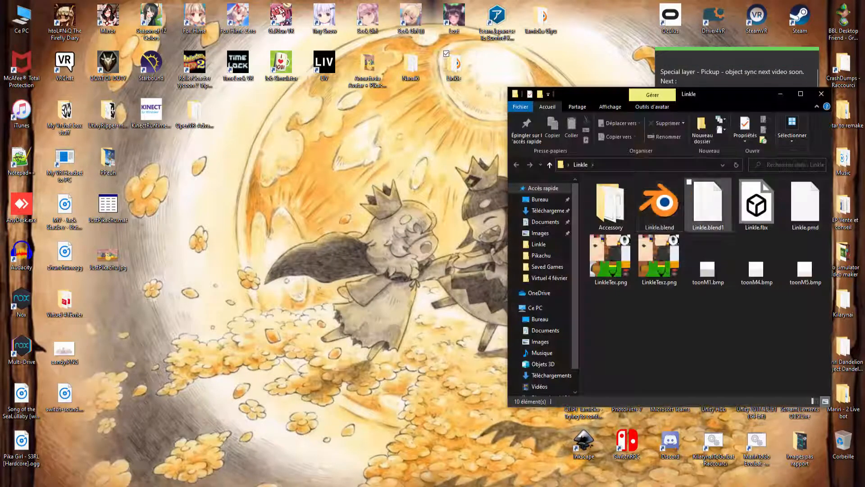
pyautogui.doubleClick(659, 202)
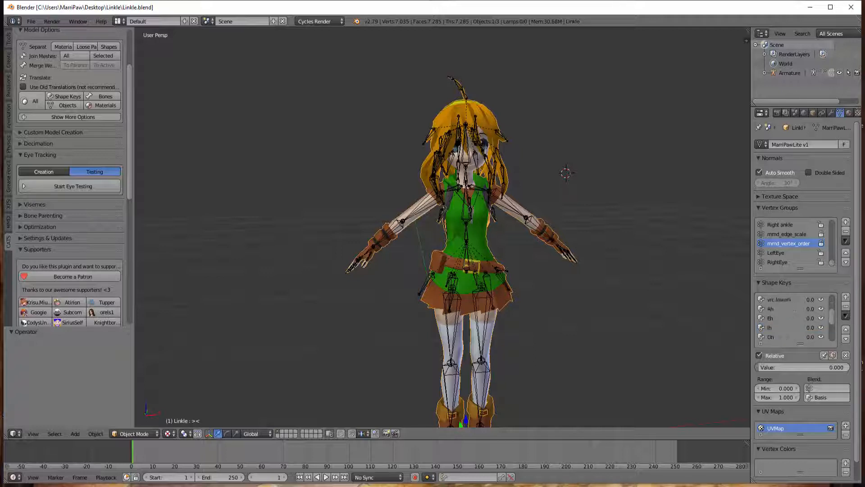
# Inspect Linkle's Uh mouth shape key, then exit Blender without saving.
pyautogui.scroll(-3)
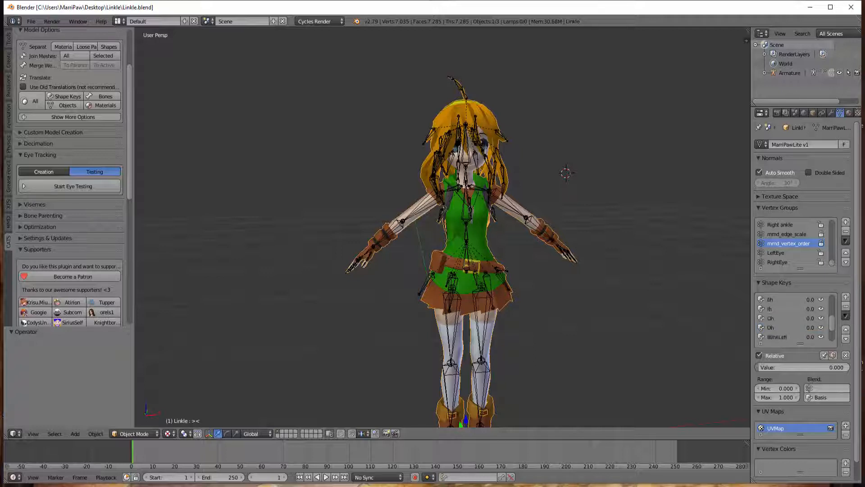
pyautogui.click(789, 327)
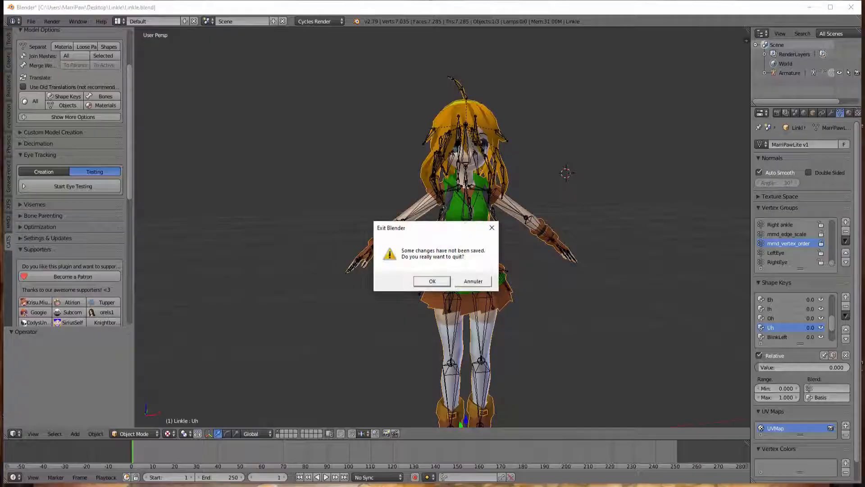
pyautogui.click(433, 280)
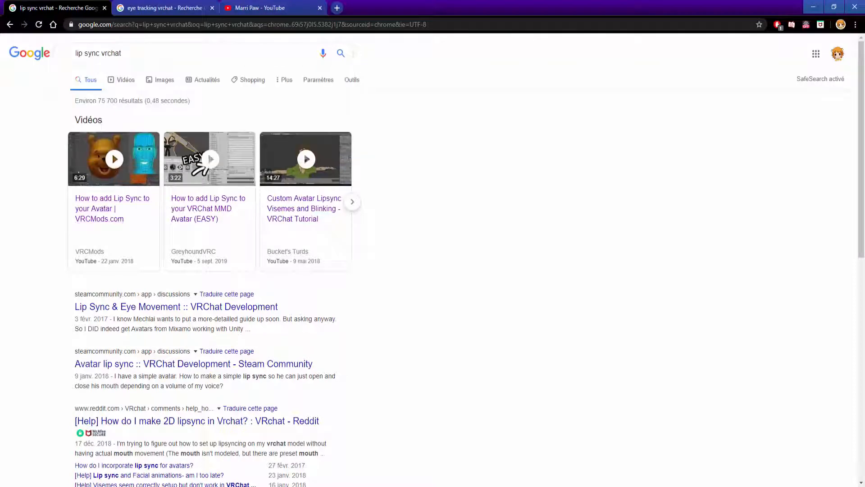
# Show the 'eye tracking vrchat' Google results in Chrome.
pyautogui.click(163, 8)
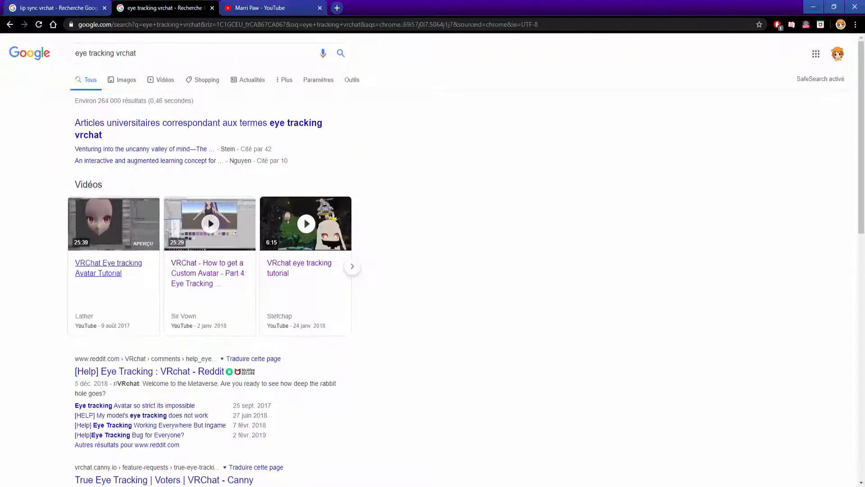
pyautogui.moveTo(114, 224)
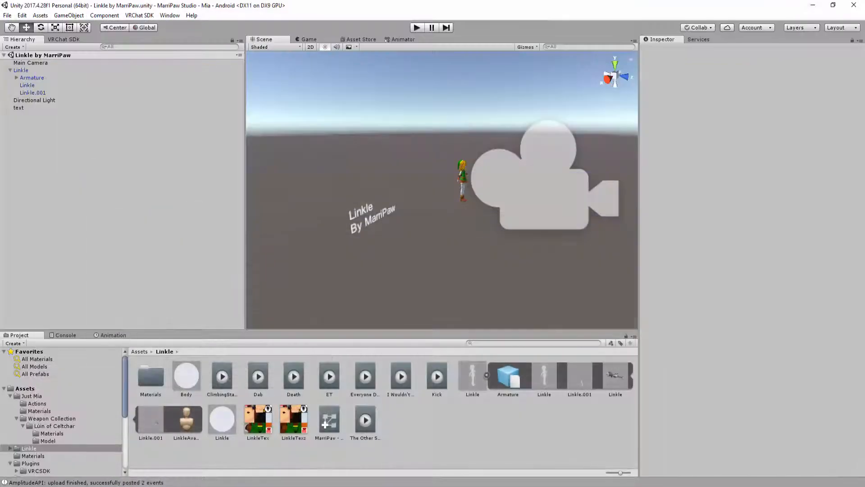
# Select Linkle, expand its avatar descriptor, and set Lip Sync to Viseme Blend Shape.
pyautogui.click(22, 70)
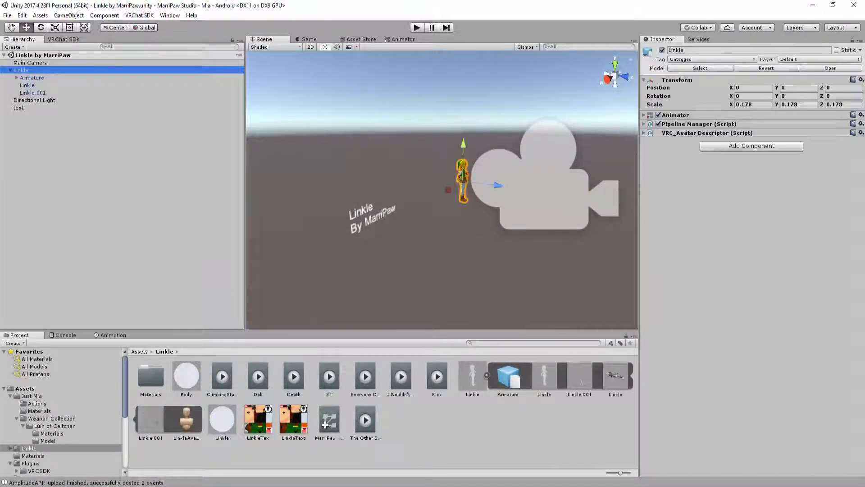
pyautogui.click(644, 115)
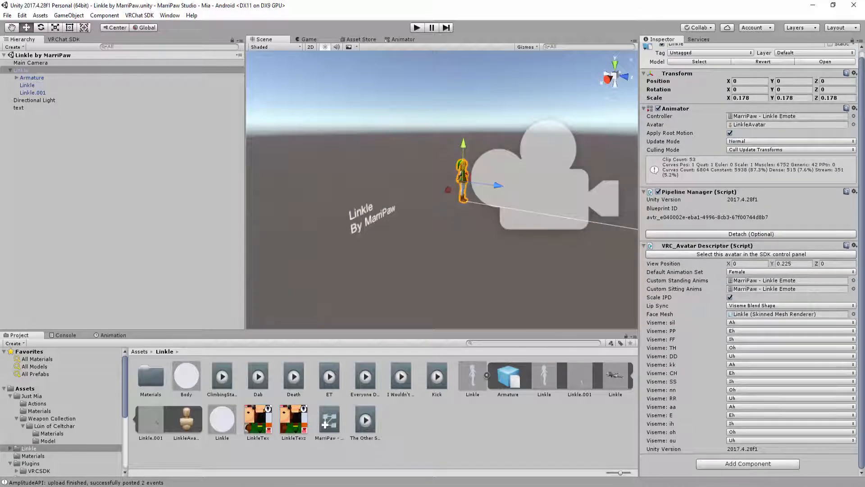
pyautogui.click(790, 305)
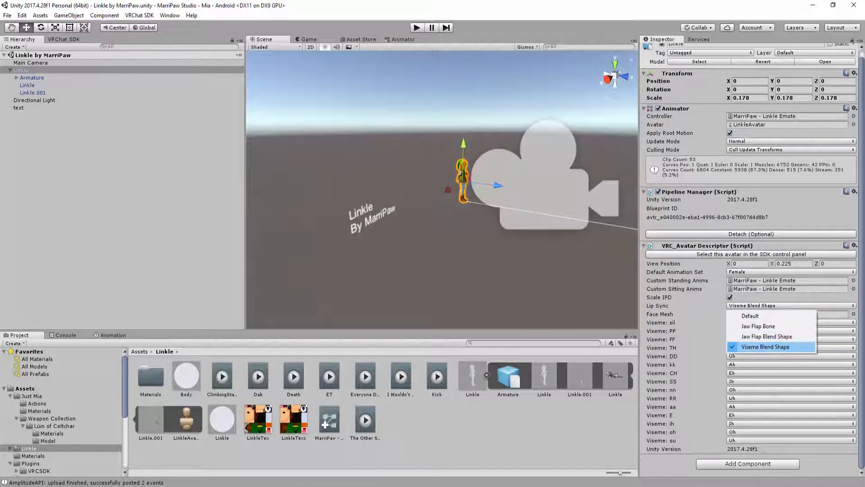
pyautogui.click(766, 347)
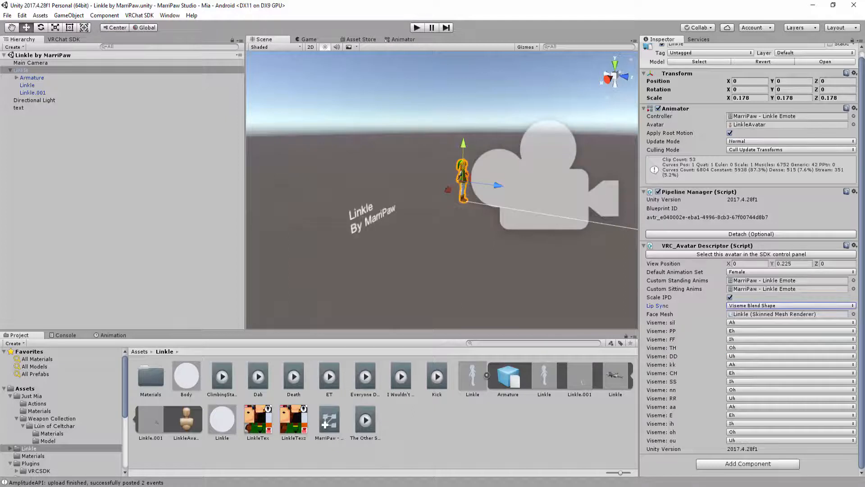
pyautogui.click(855, 314)
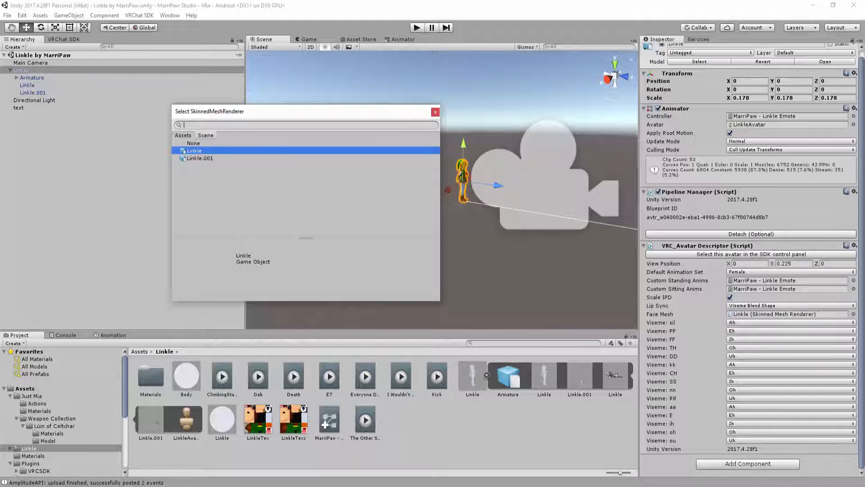
# Pick the Linkle skinned mesh renderer as the lip sync Face Mesh.
pyautogui.doubleClick(194, 150)
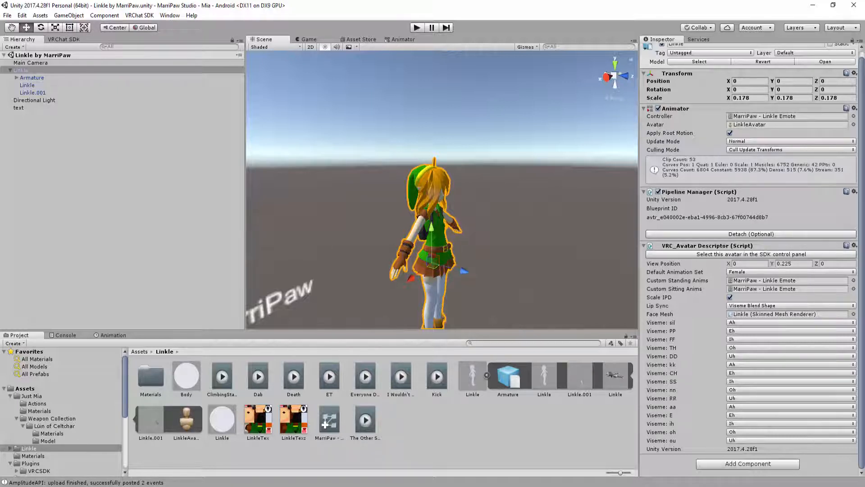
pyautogui.tripleClick(749, 98)
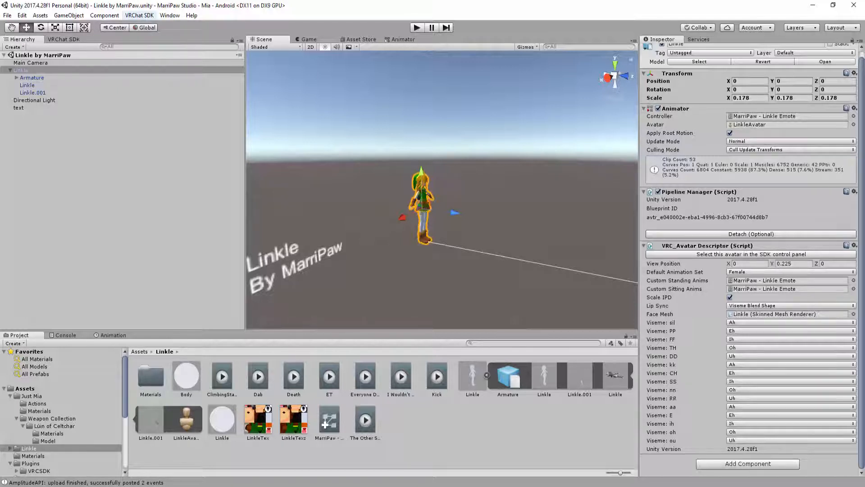
pyautogui.click(63, 39)
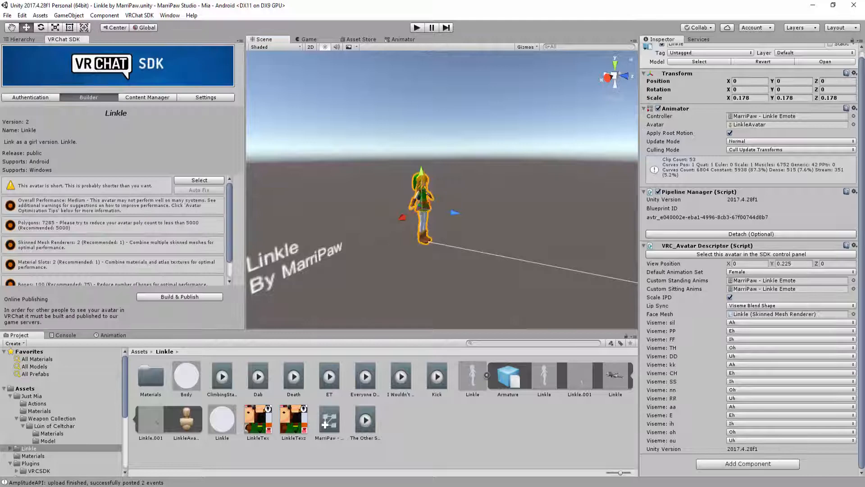
pyautogui.click(30, 97)
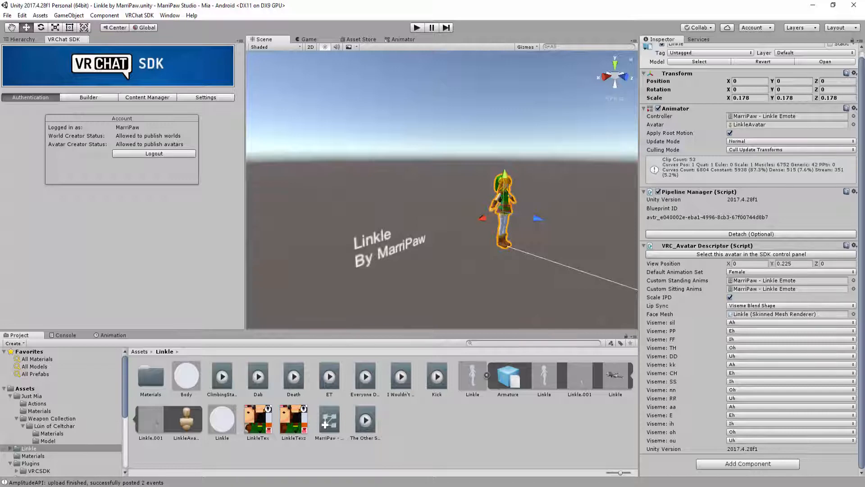
pyautogui.click(147, 97)
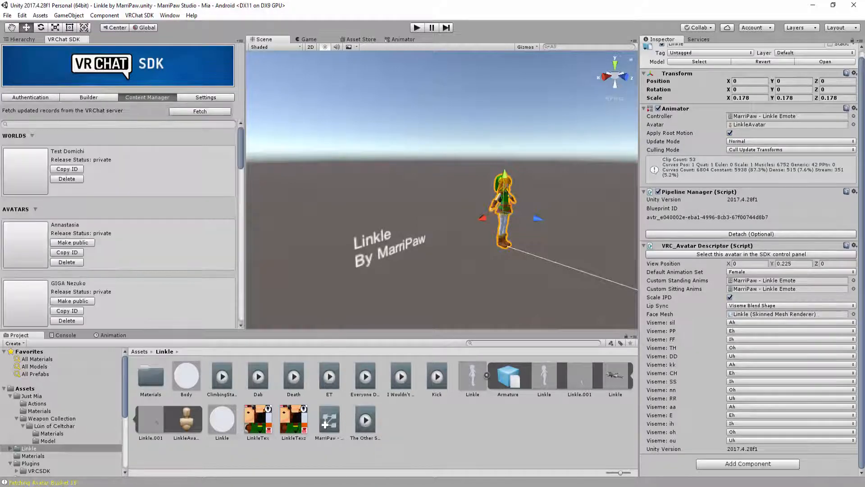
pyautogui.scroll(-3)
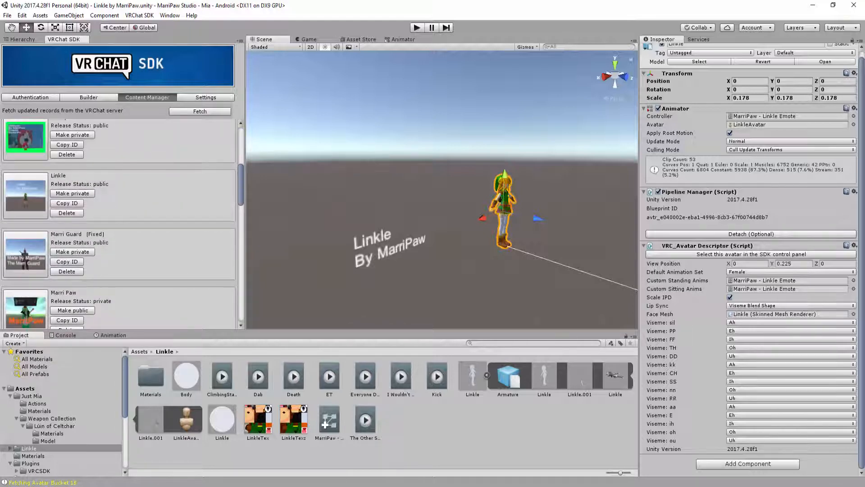
pyautogui.click(88, 98)
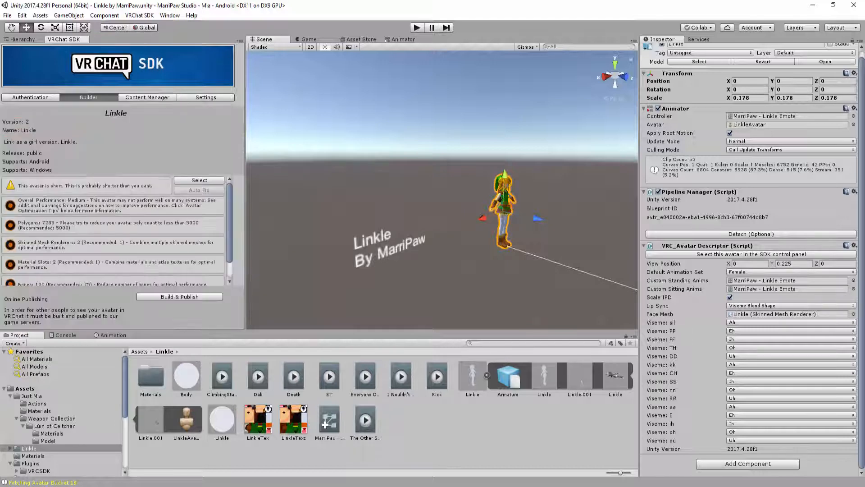
# Switch the build target to PC, Mac & Linux Standalone and sign in to the SDK.
pyautogui.scroll(-3)
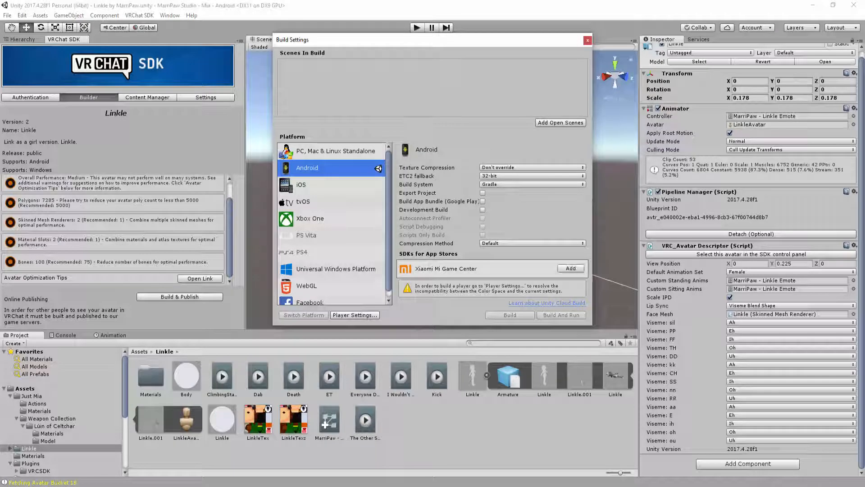
pyautogui.click(336, 151)
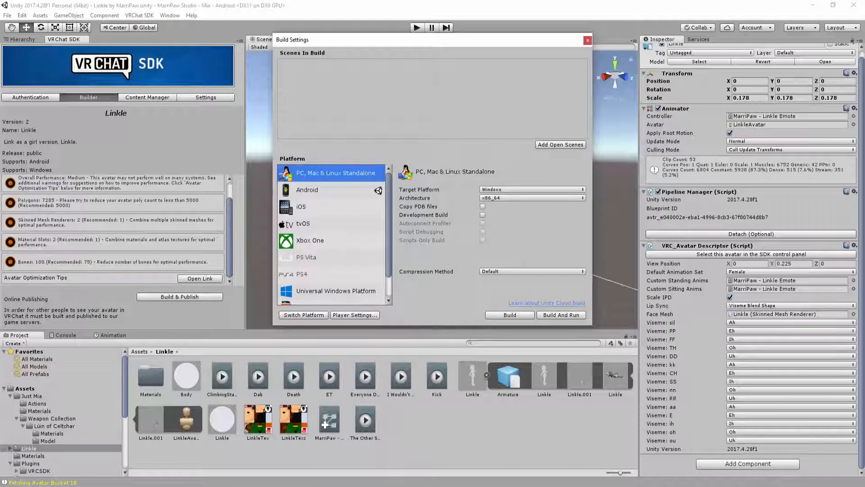
pyautogui.click(303, 315)
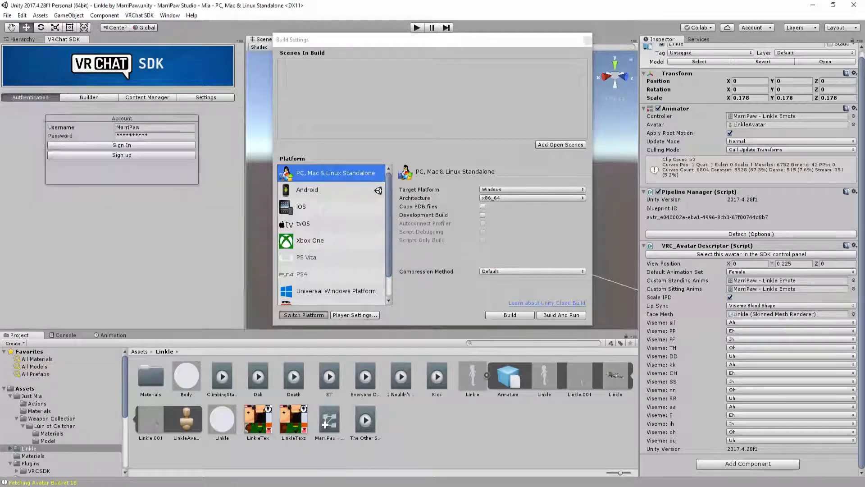
pyautogui.click(122, 144)
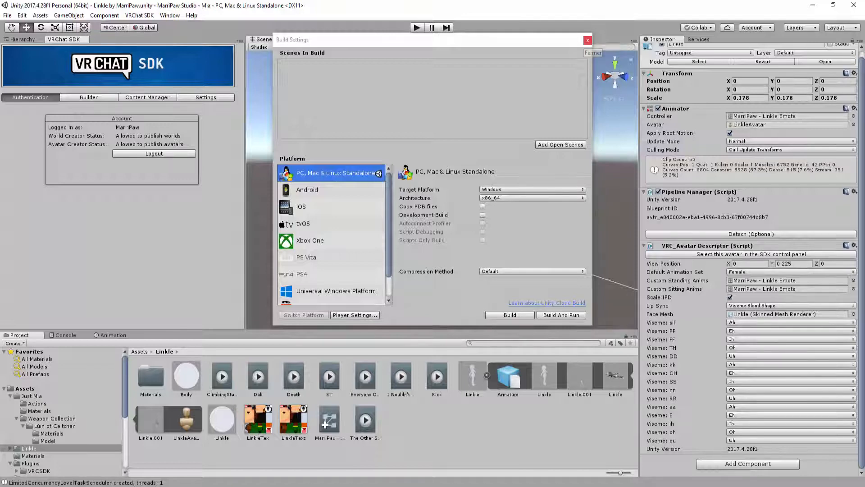
pyautogui.click(587, 39)
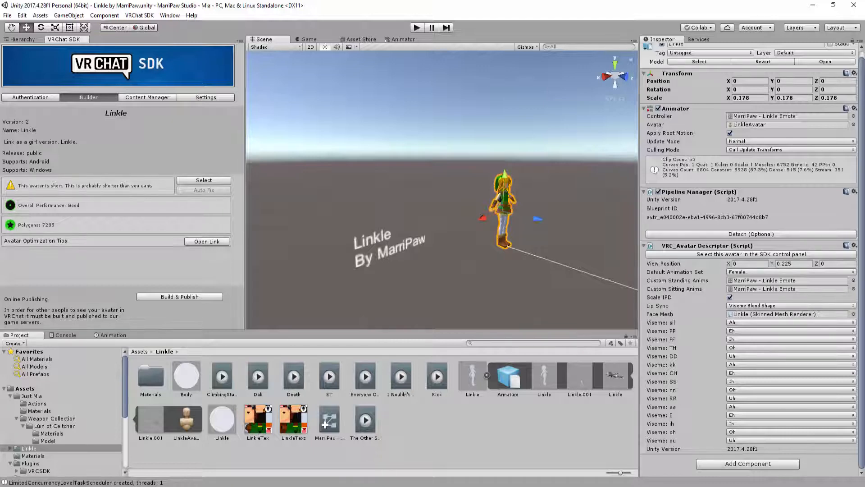
# Run Build & Publish for Linkle from the VRChat SDK Builder tab.
pyautogui.click(179, 296)
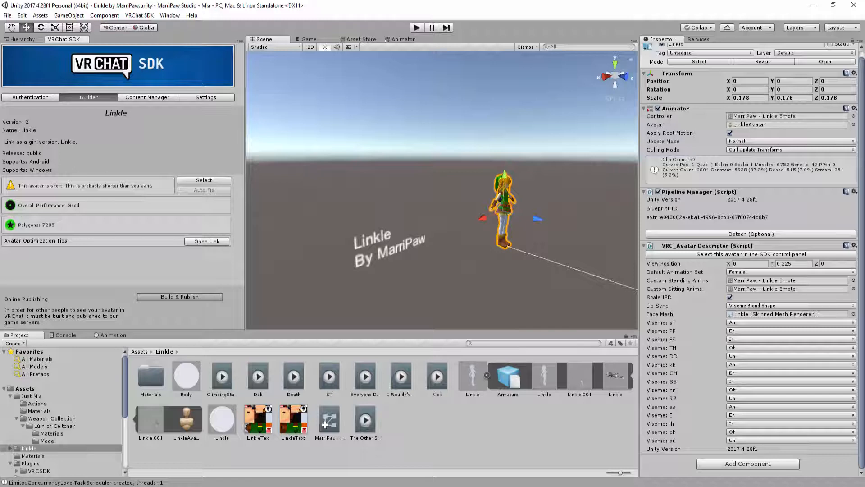
pyautogui.click(179, 297)
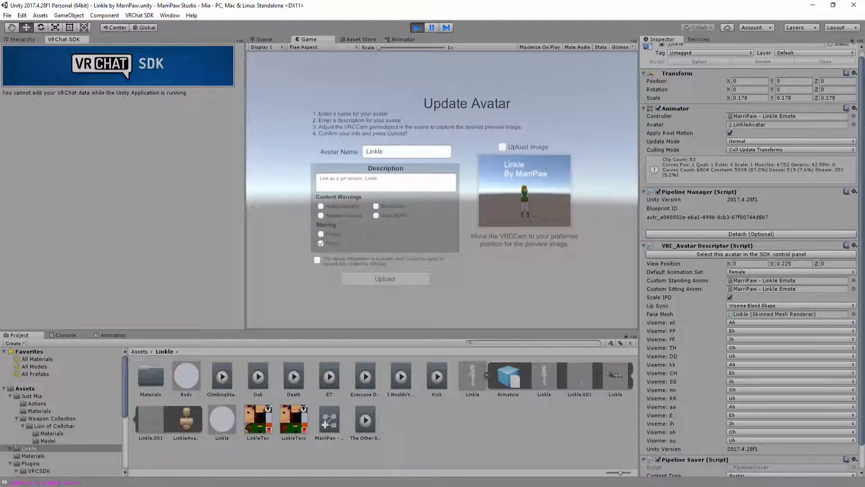
pyautogui.click(502, 147)
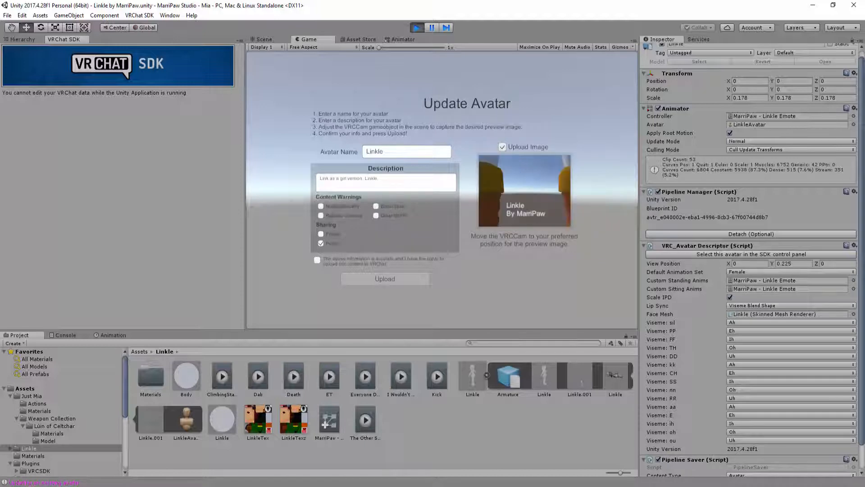
pyautogui.click(261, 40)
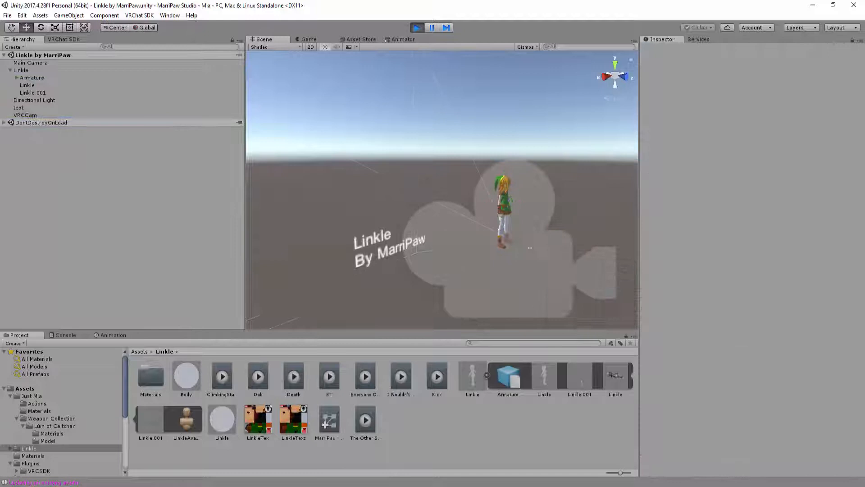
pyautogui.click(25, 115)
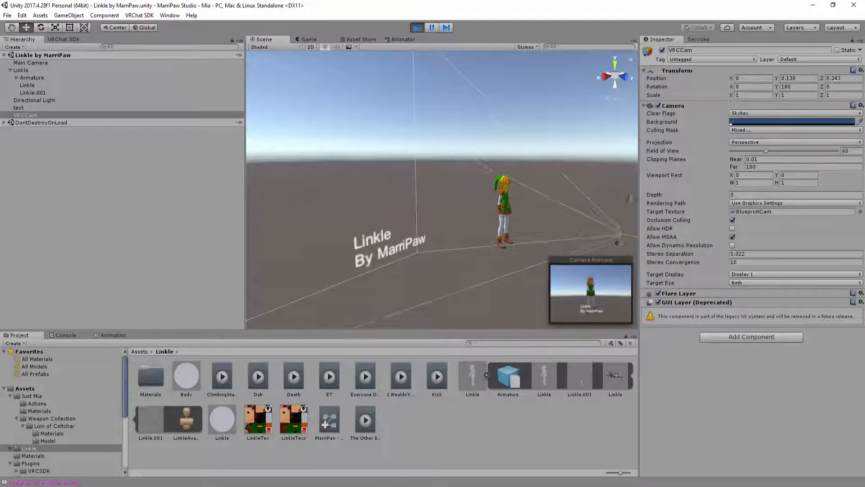
pyautogui.click(308, 39)
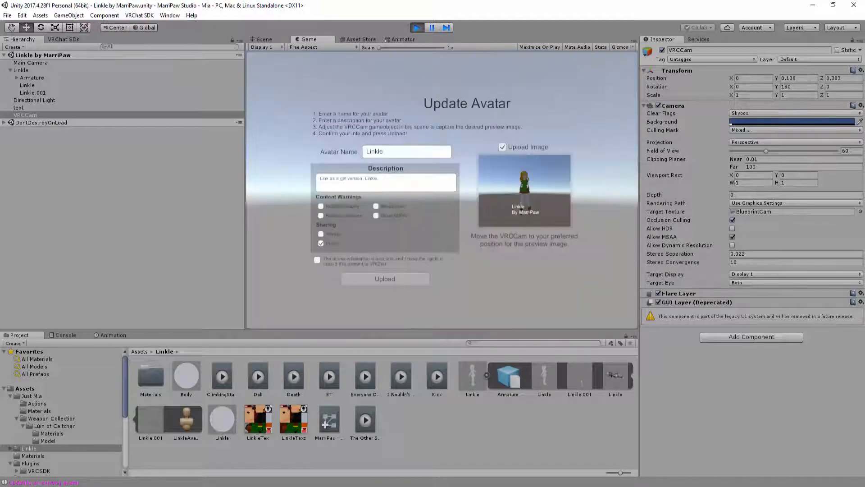
pyautogui.click(502, 147)
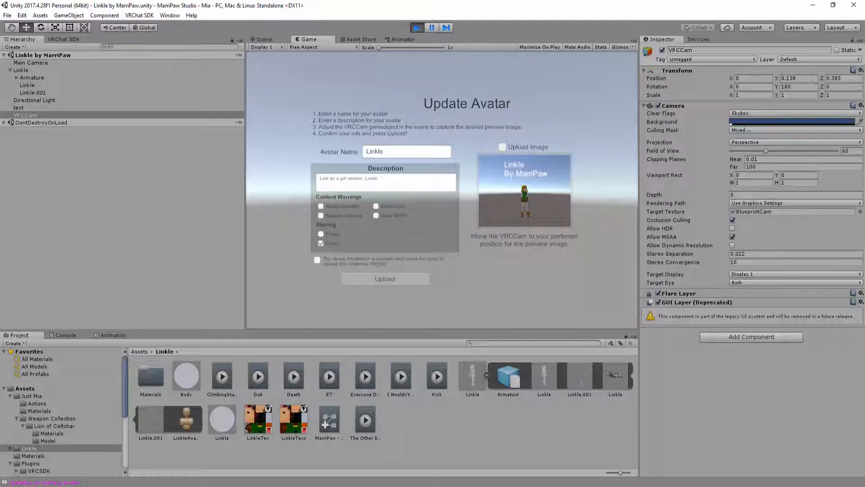
# Confirm the rights checkbox, upload Linkle, and dismiss the Update Complete message.
pyautogui.click(317, 259)
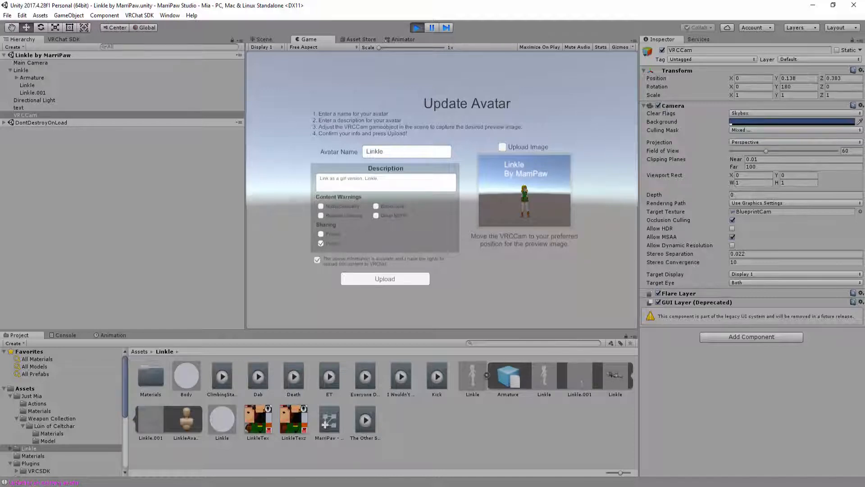
pyautogui.click(384, 278)
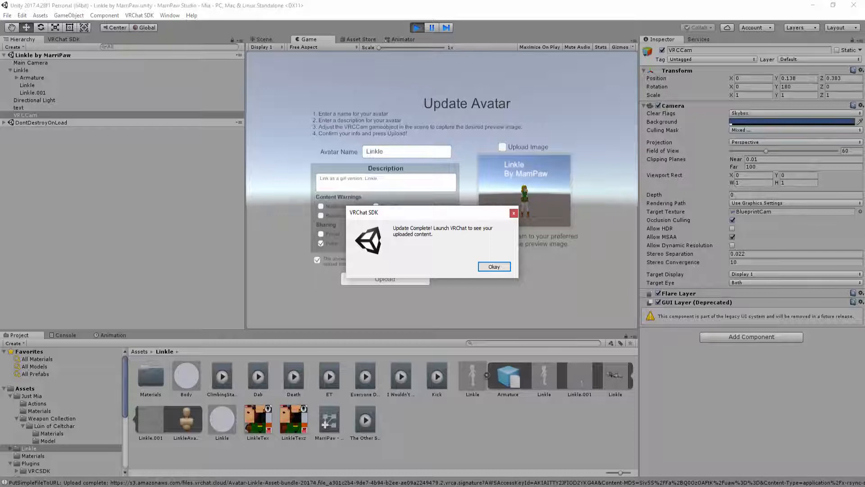
pyautogui.click(494, 266)
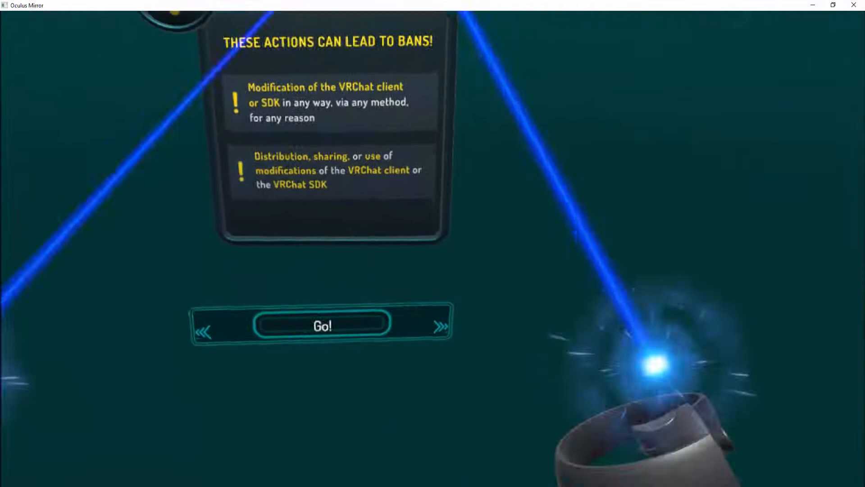
# Click Go! on VRChat's rules panel to enter a world.
pyautogui.click(322, 325)
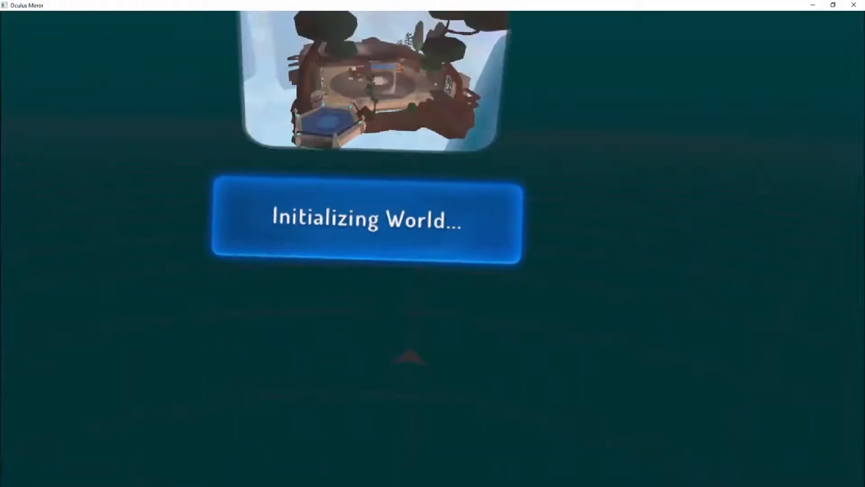